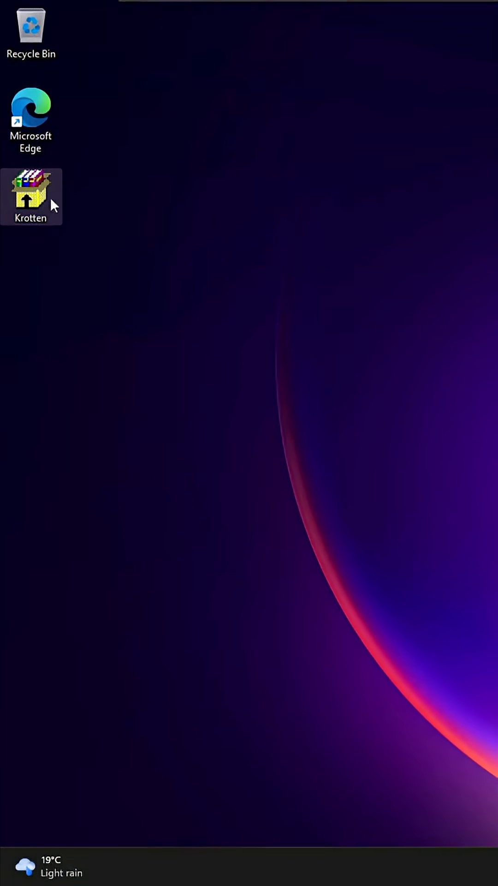
Launch Krotten from its desktop icon, triggering the Restrictions error
double_click(32, 197)
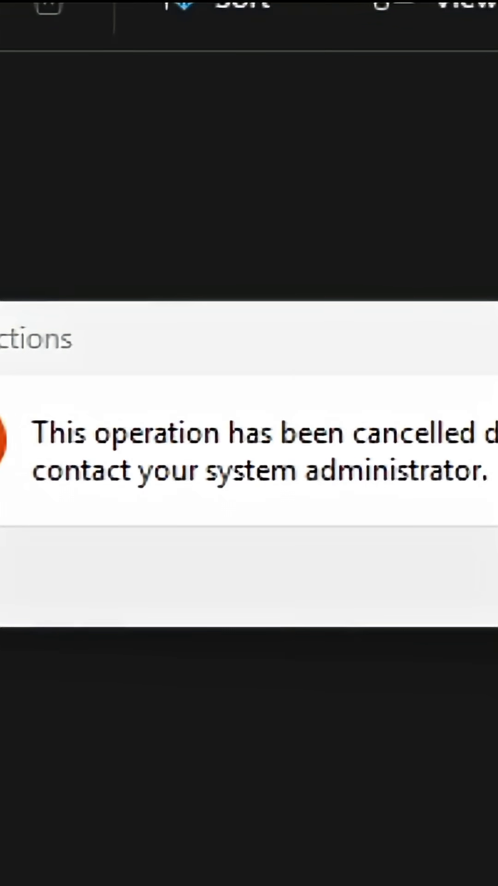
mouse_move(234, 455)
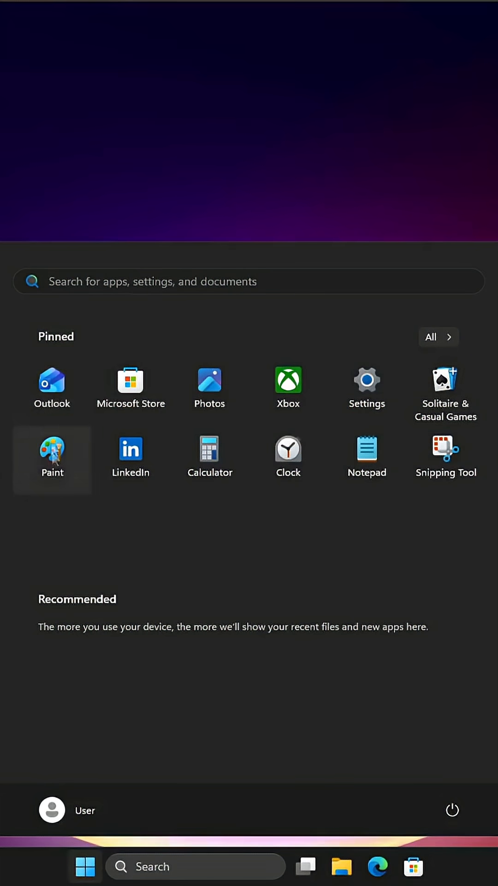
Dismiss the Restrictions error and browse into a randomly named folder on C:\ in Total Commander
left_click(51, 452)
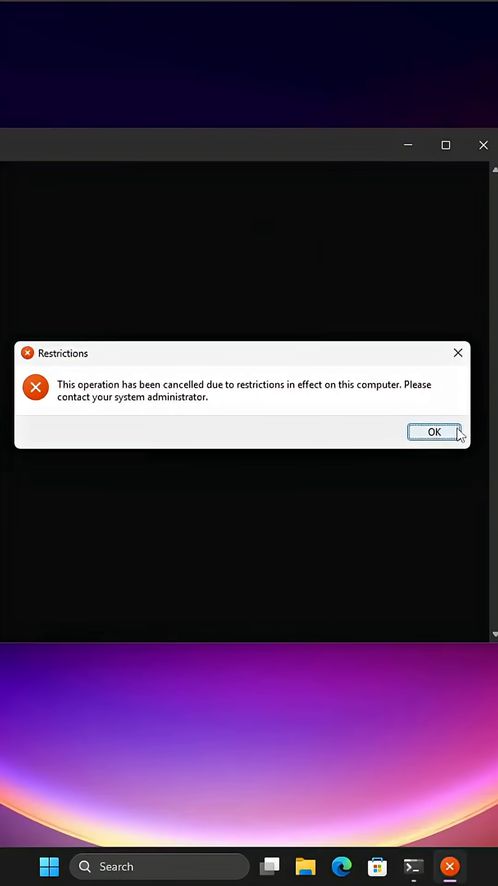
left_click(433, 432)
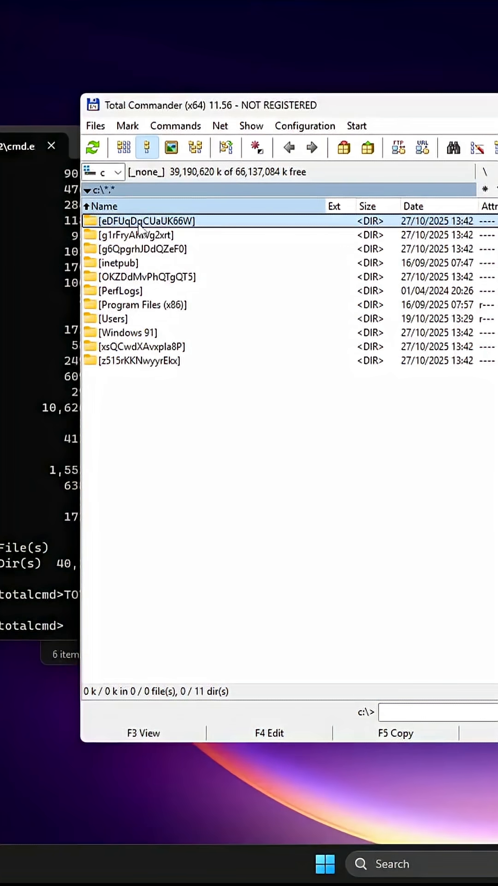
double_click(133, 234)
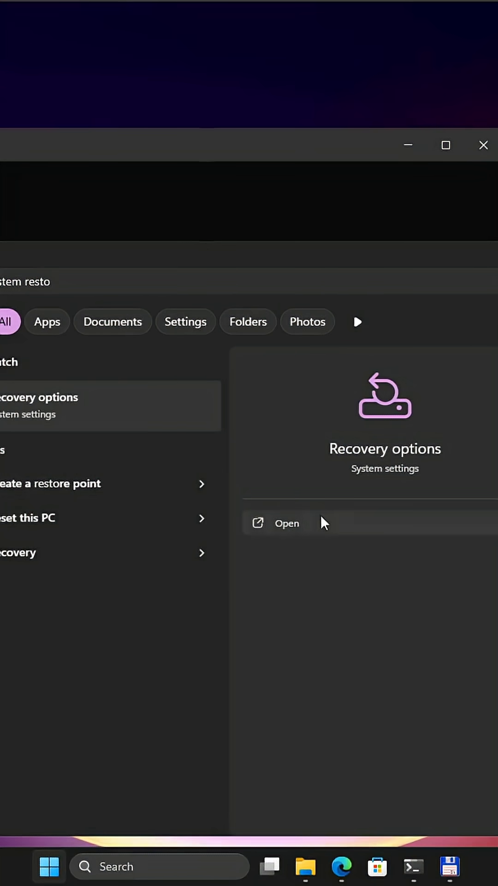
Open Recovery options from the search result, then reopen the Start menu
left_click(286, 522)
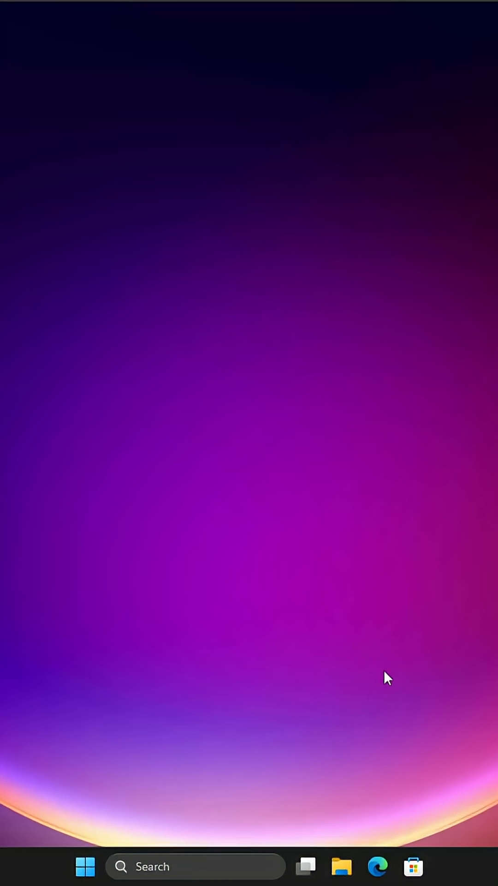
left_click(85, 866)
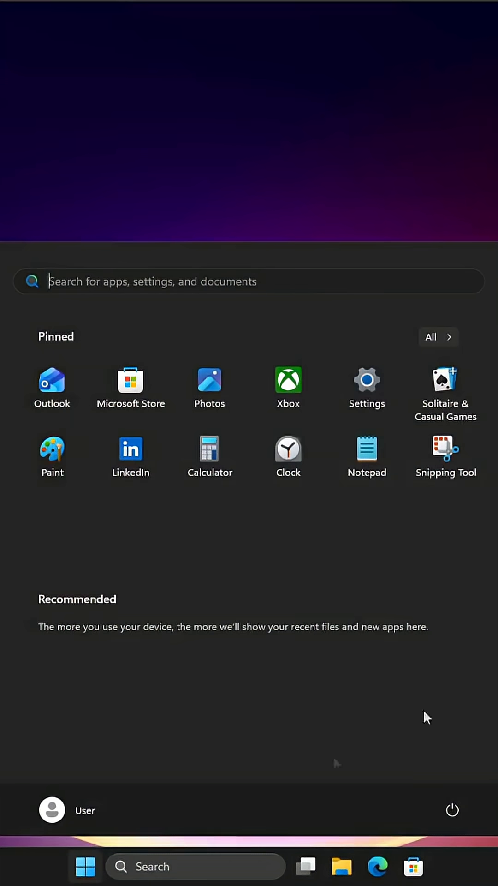